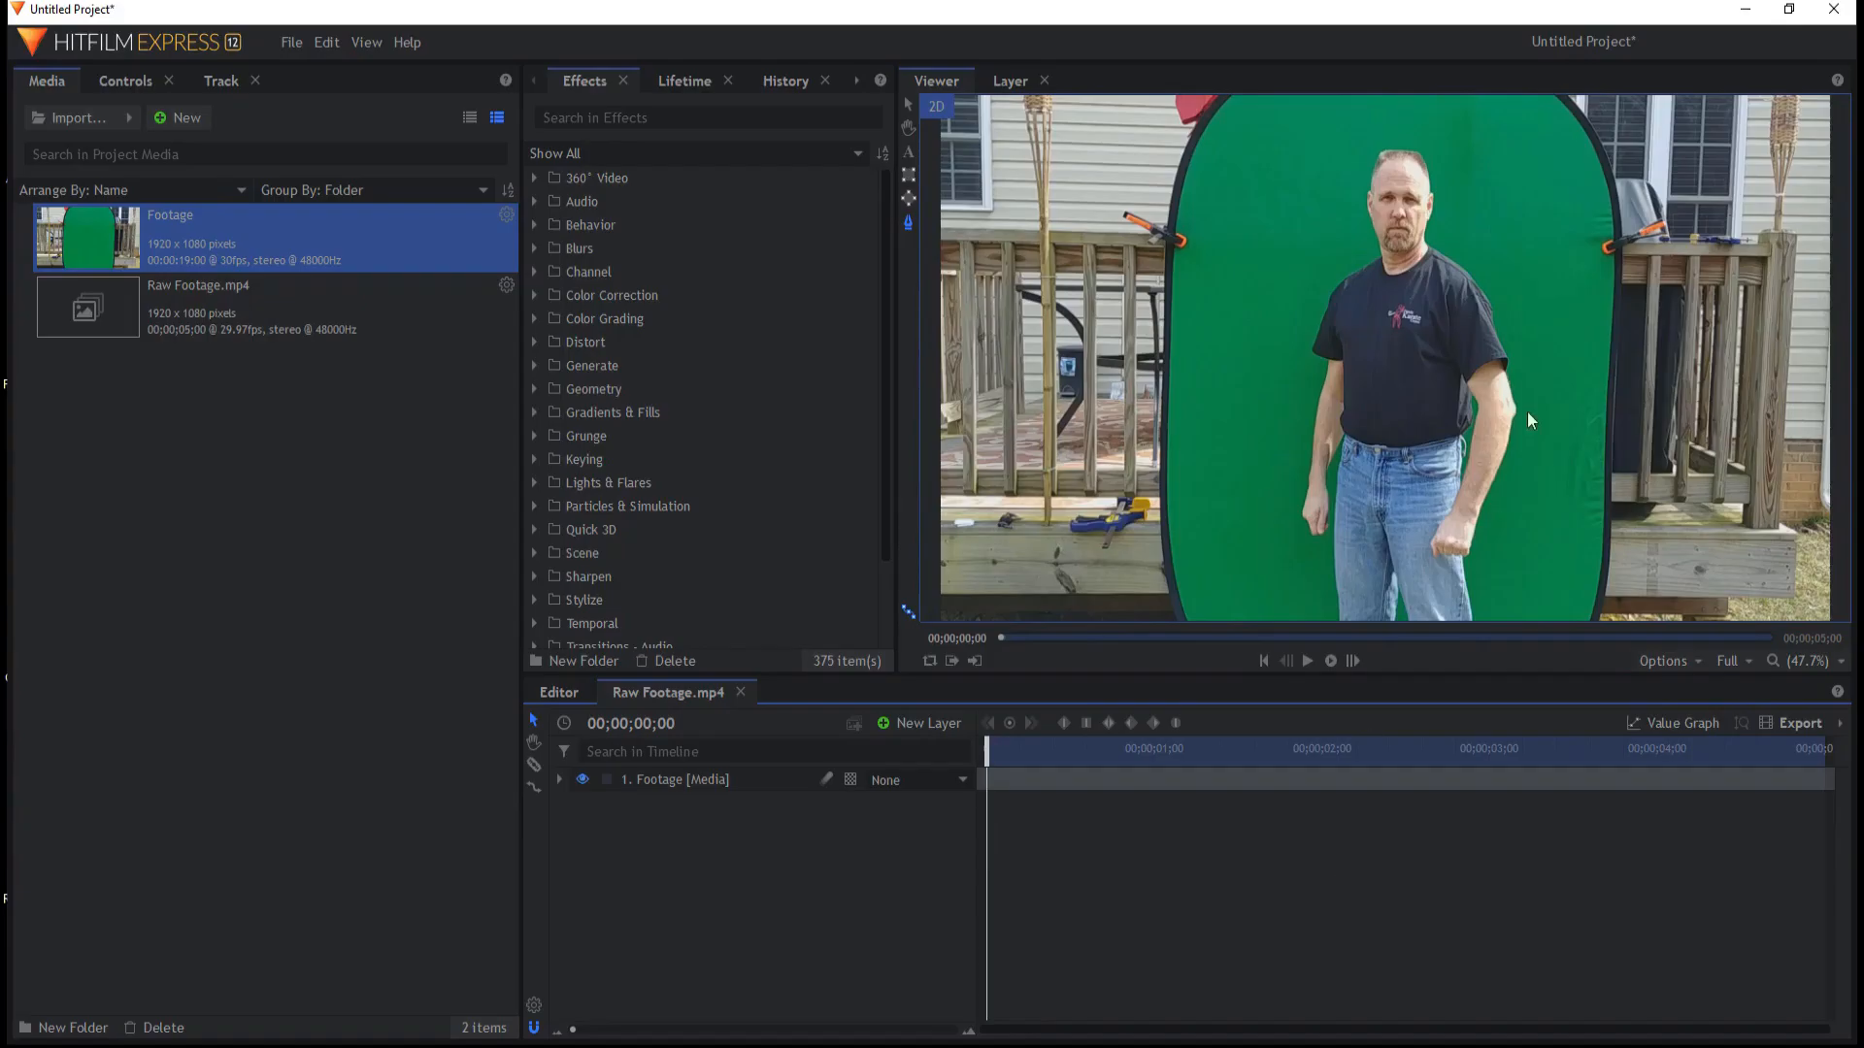
- Play the green-screen Footage clip in the Viewer through to its last frame
left_click(1307, 660)
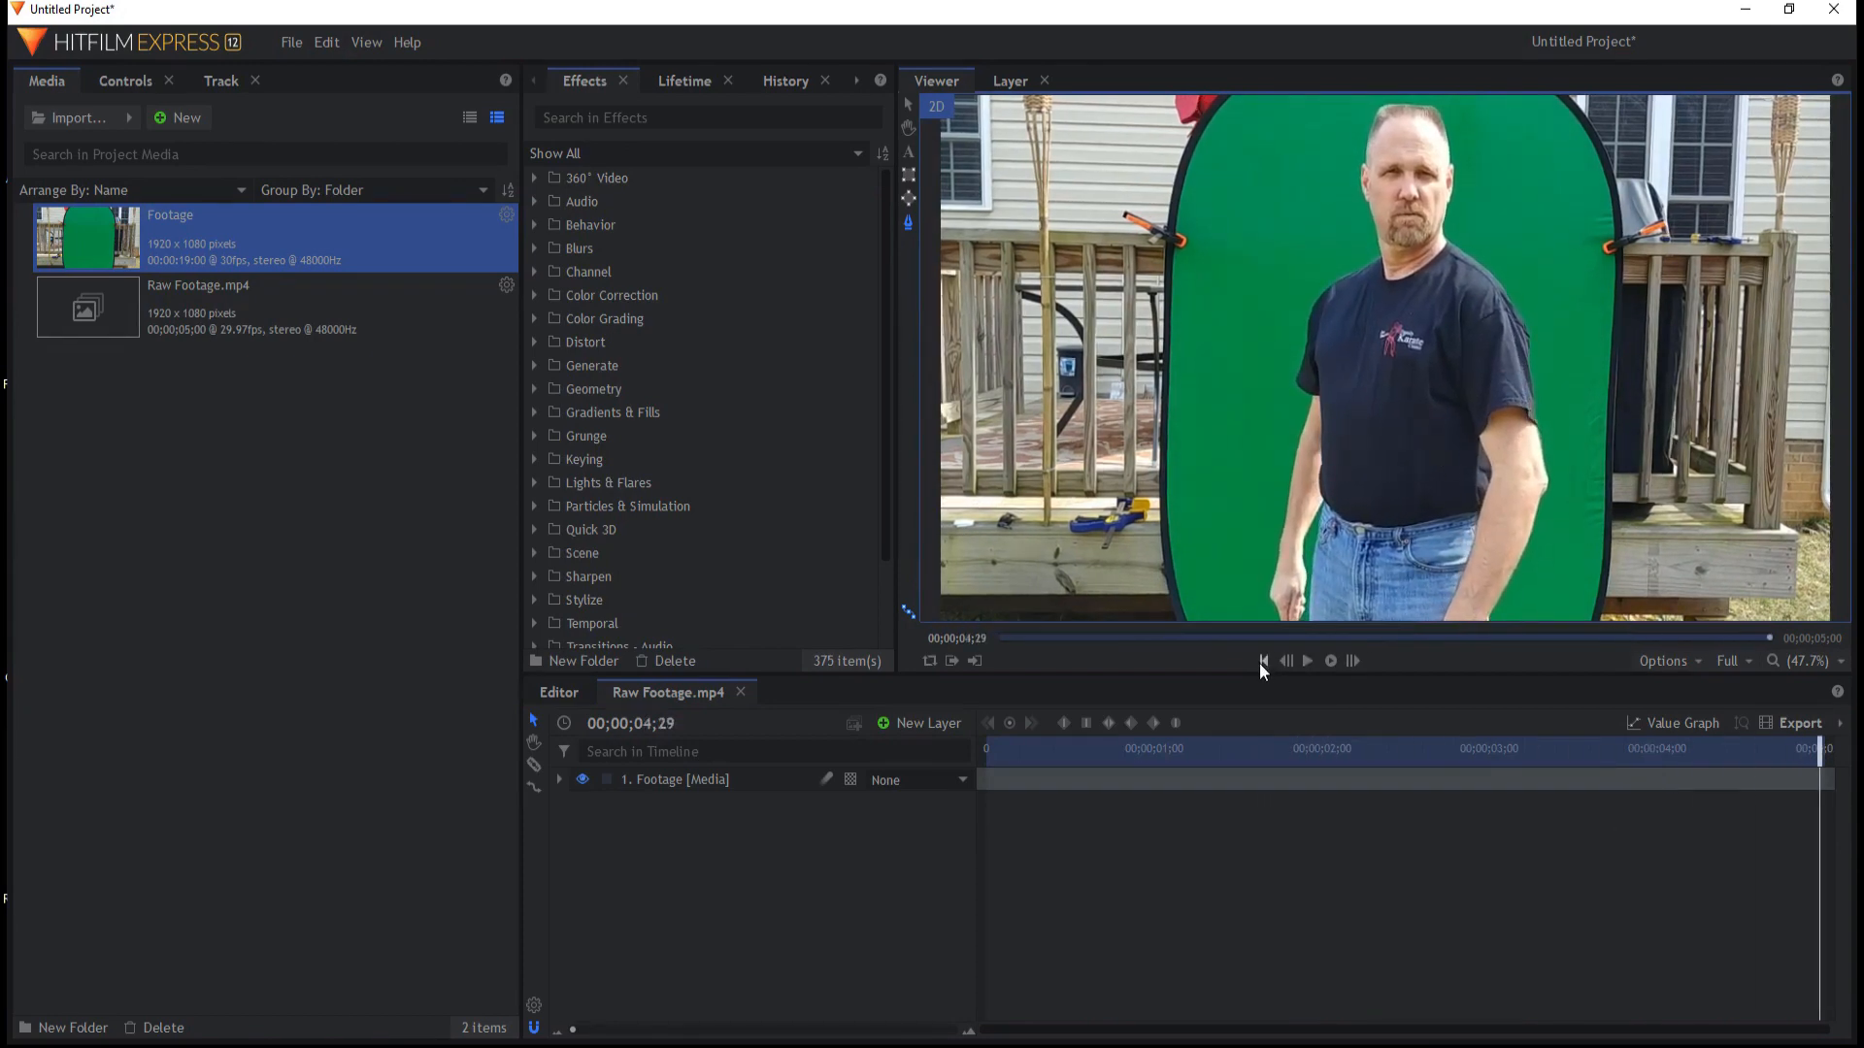
- Rewind the green-screen clip to its first frame
left_click(1263, 661)
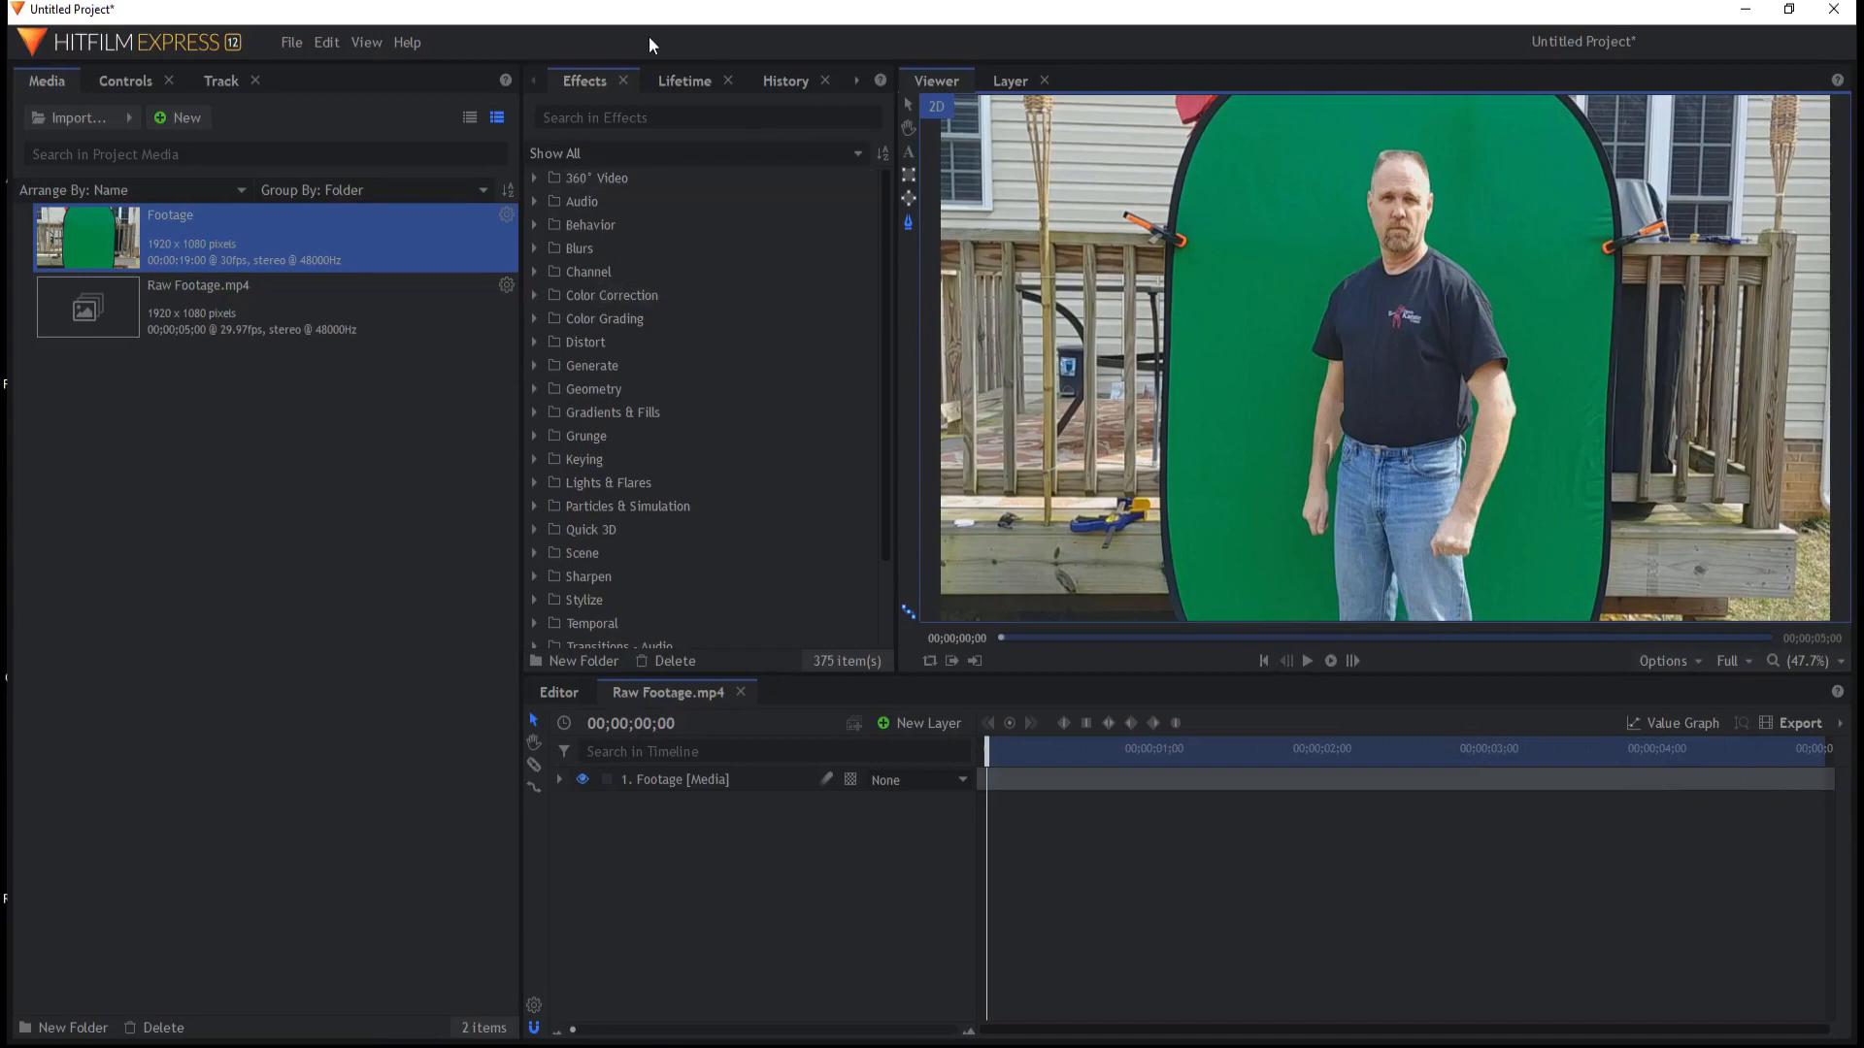
mouse_move(1310, 465)
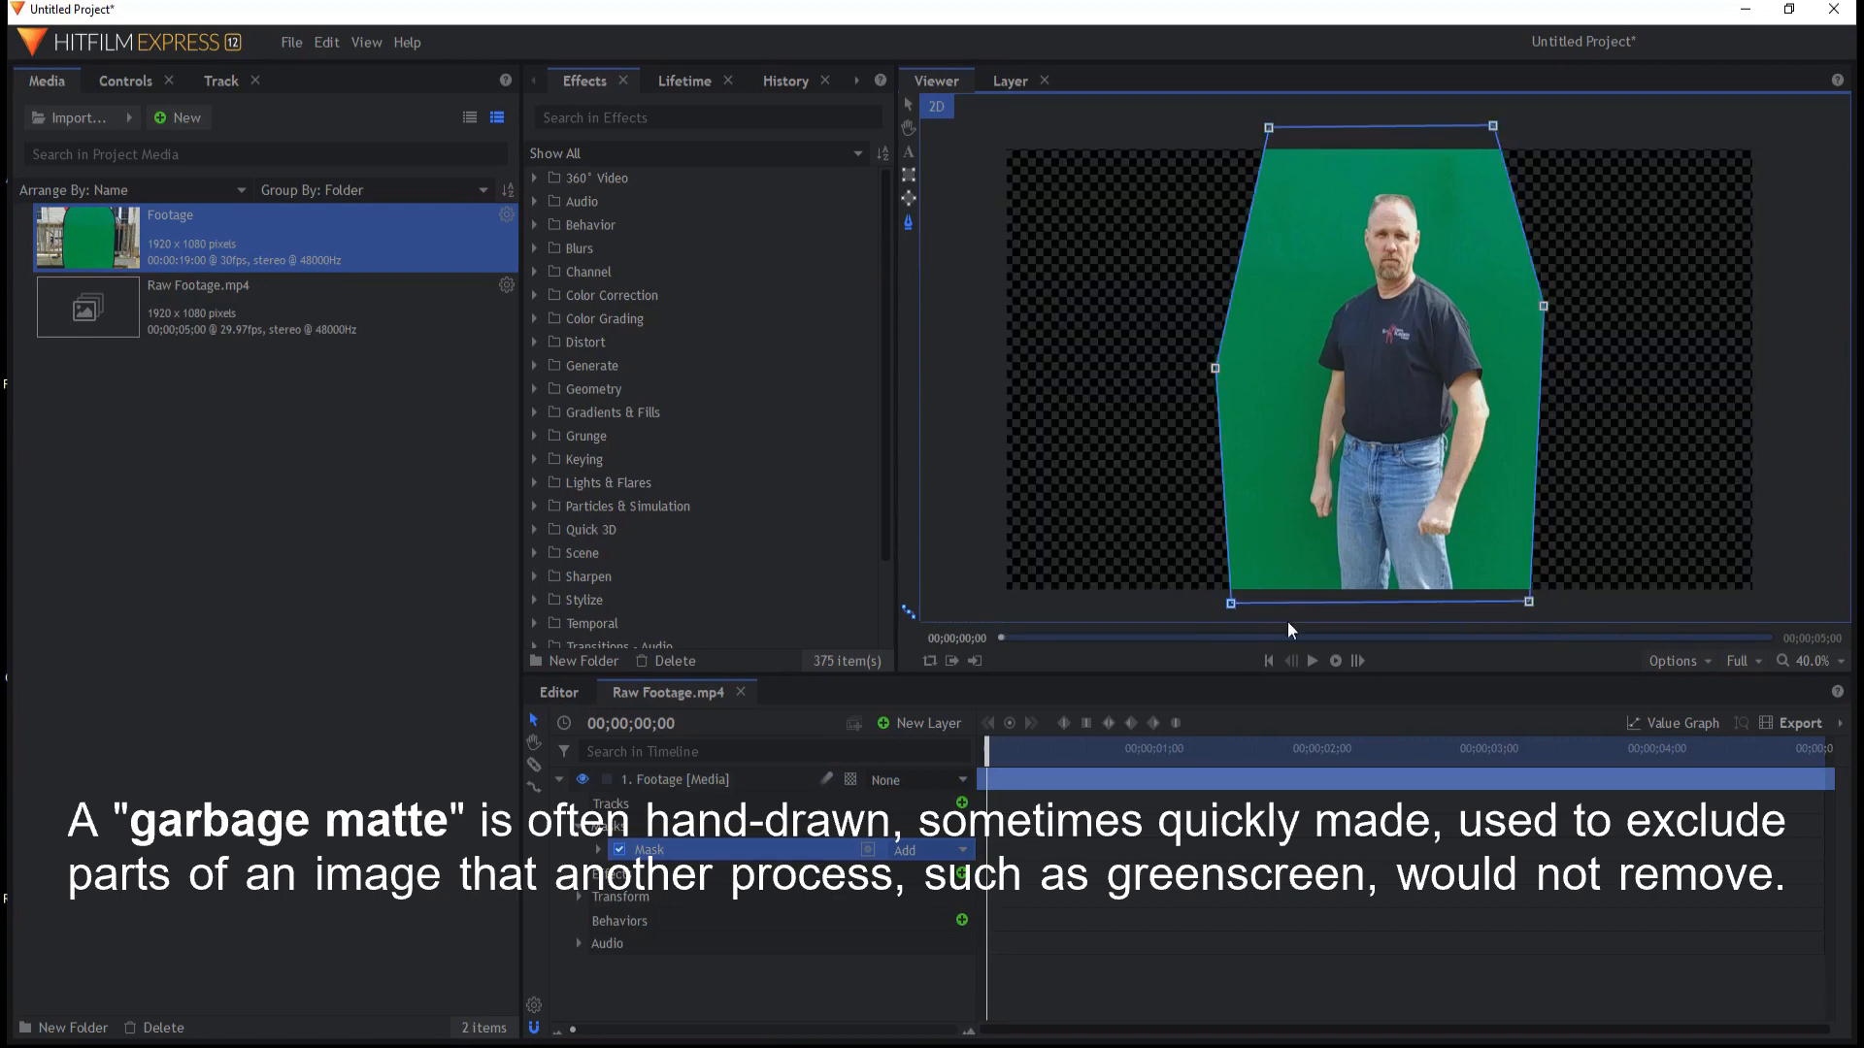
- Search 'green' in Effects and select the Color Difference Key effect
type("green")
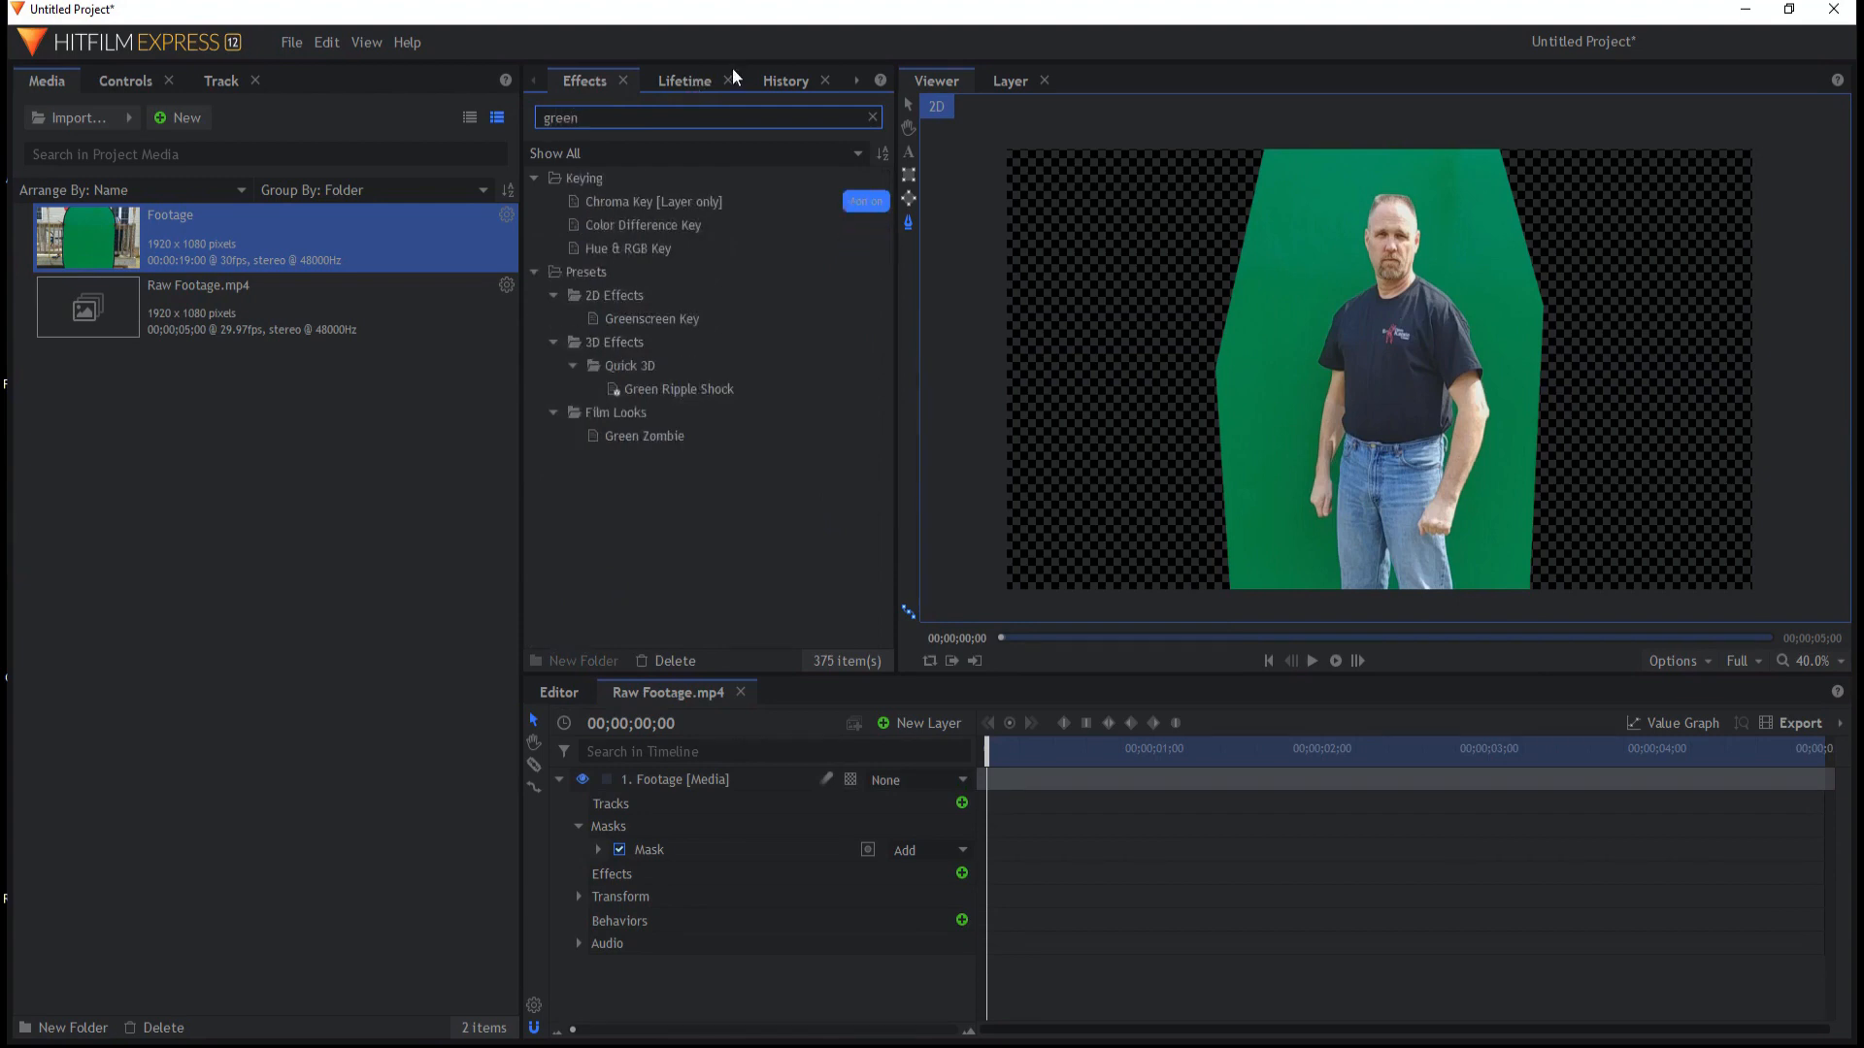
mouse_move(642, 325)
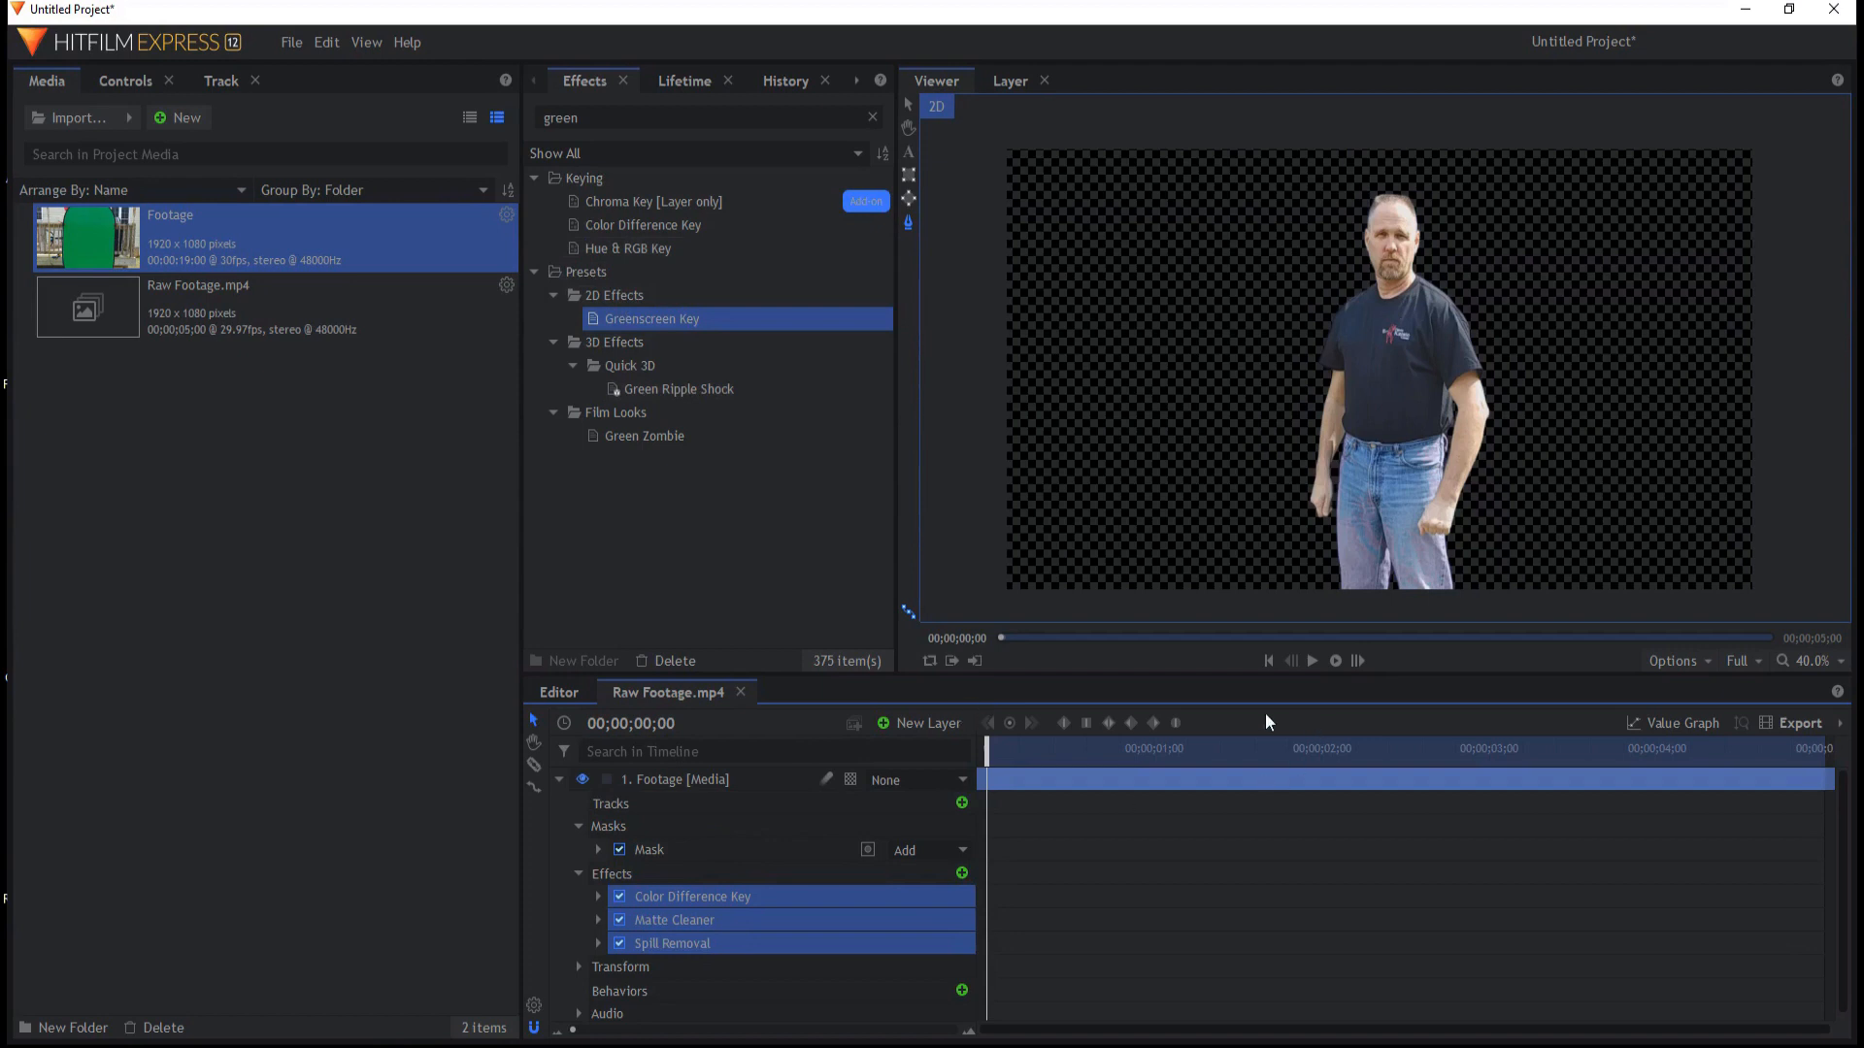
left_click(1312, 660)
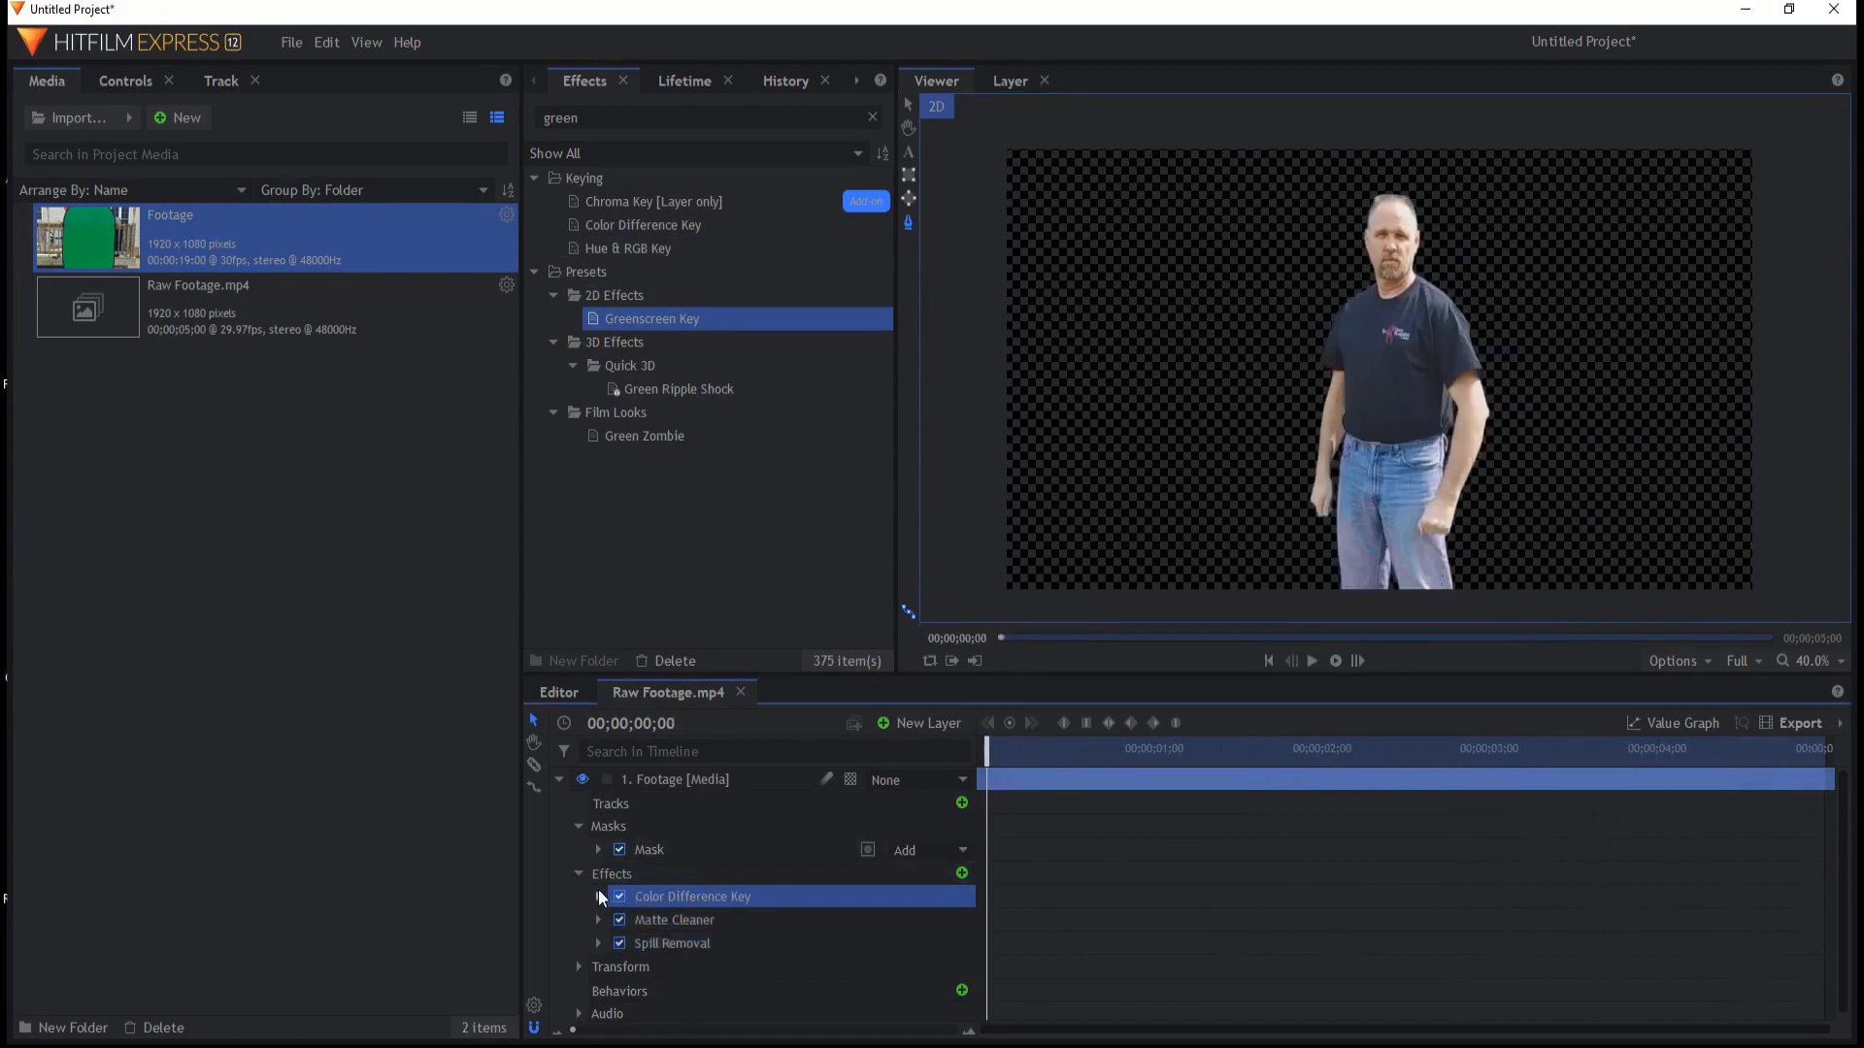
left_click(598, 897)
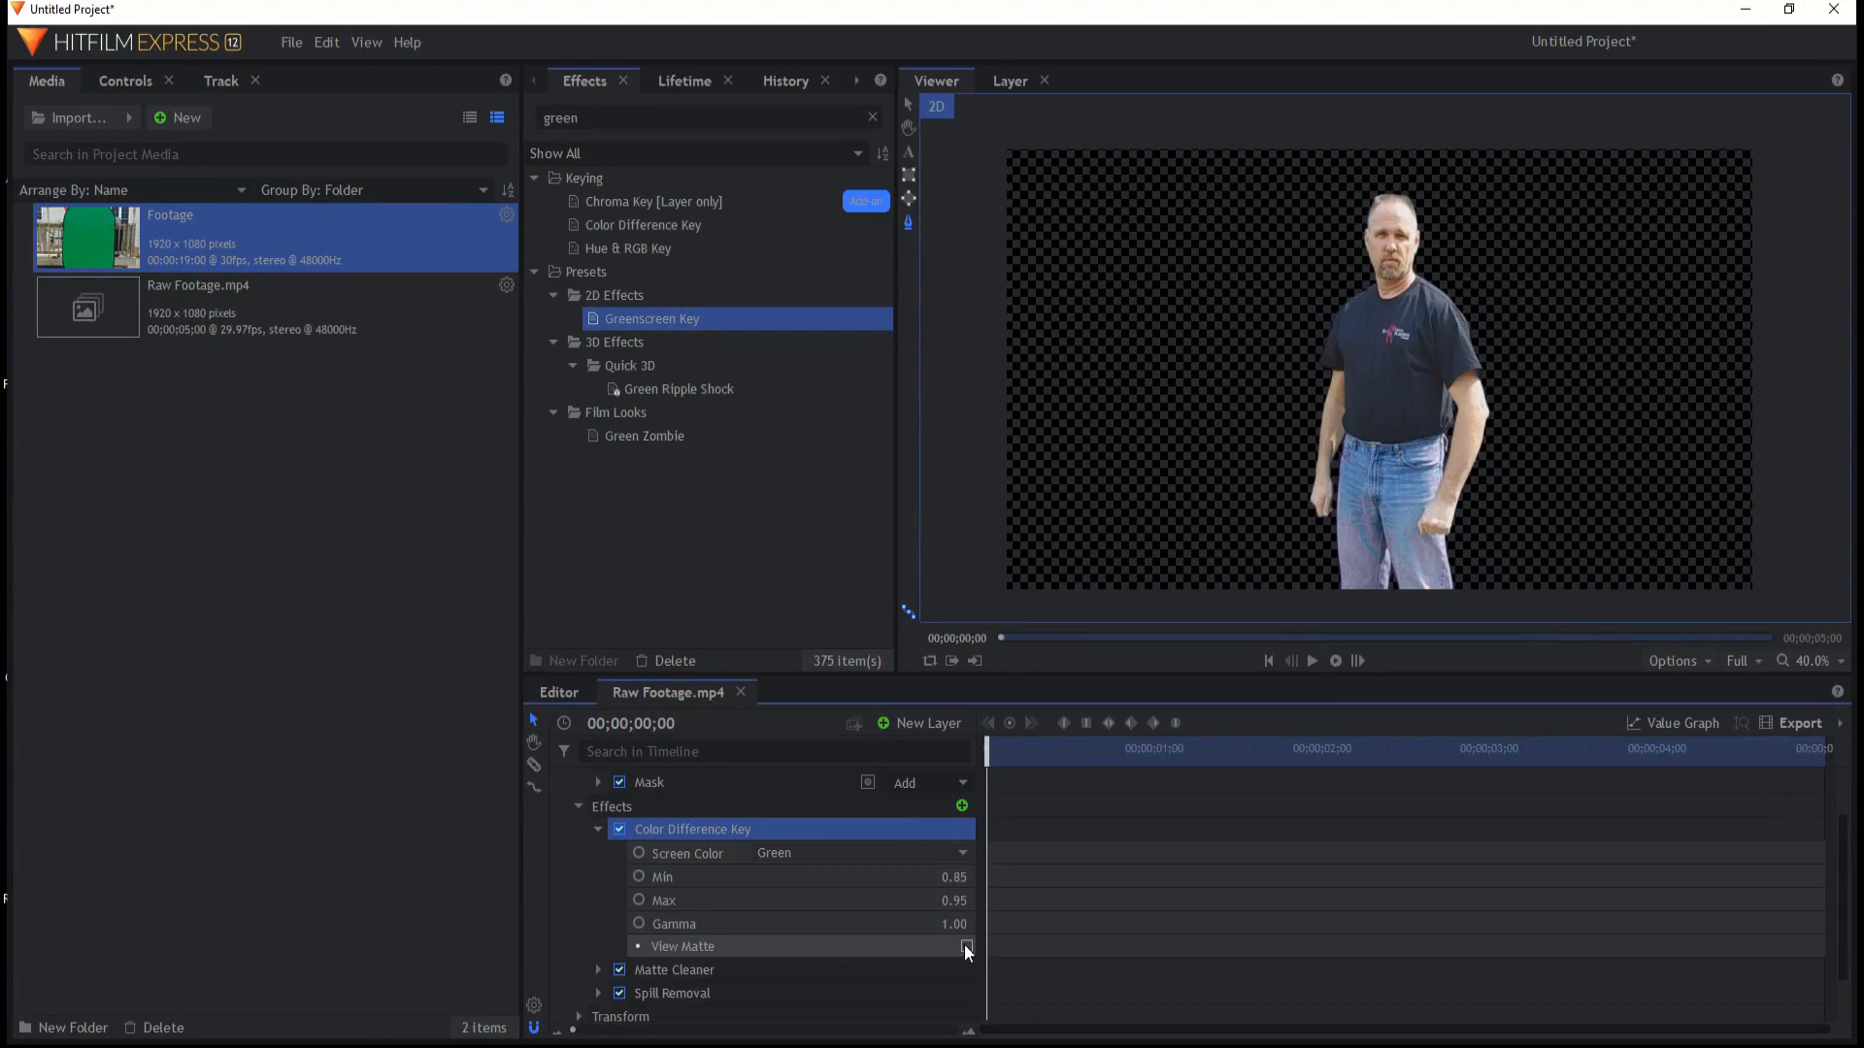
left_click(965, 946)
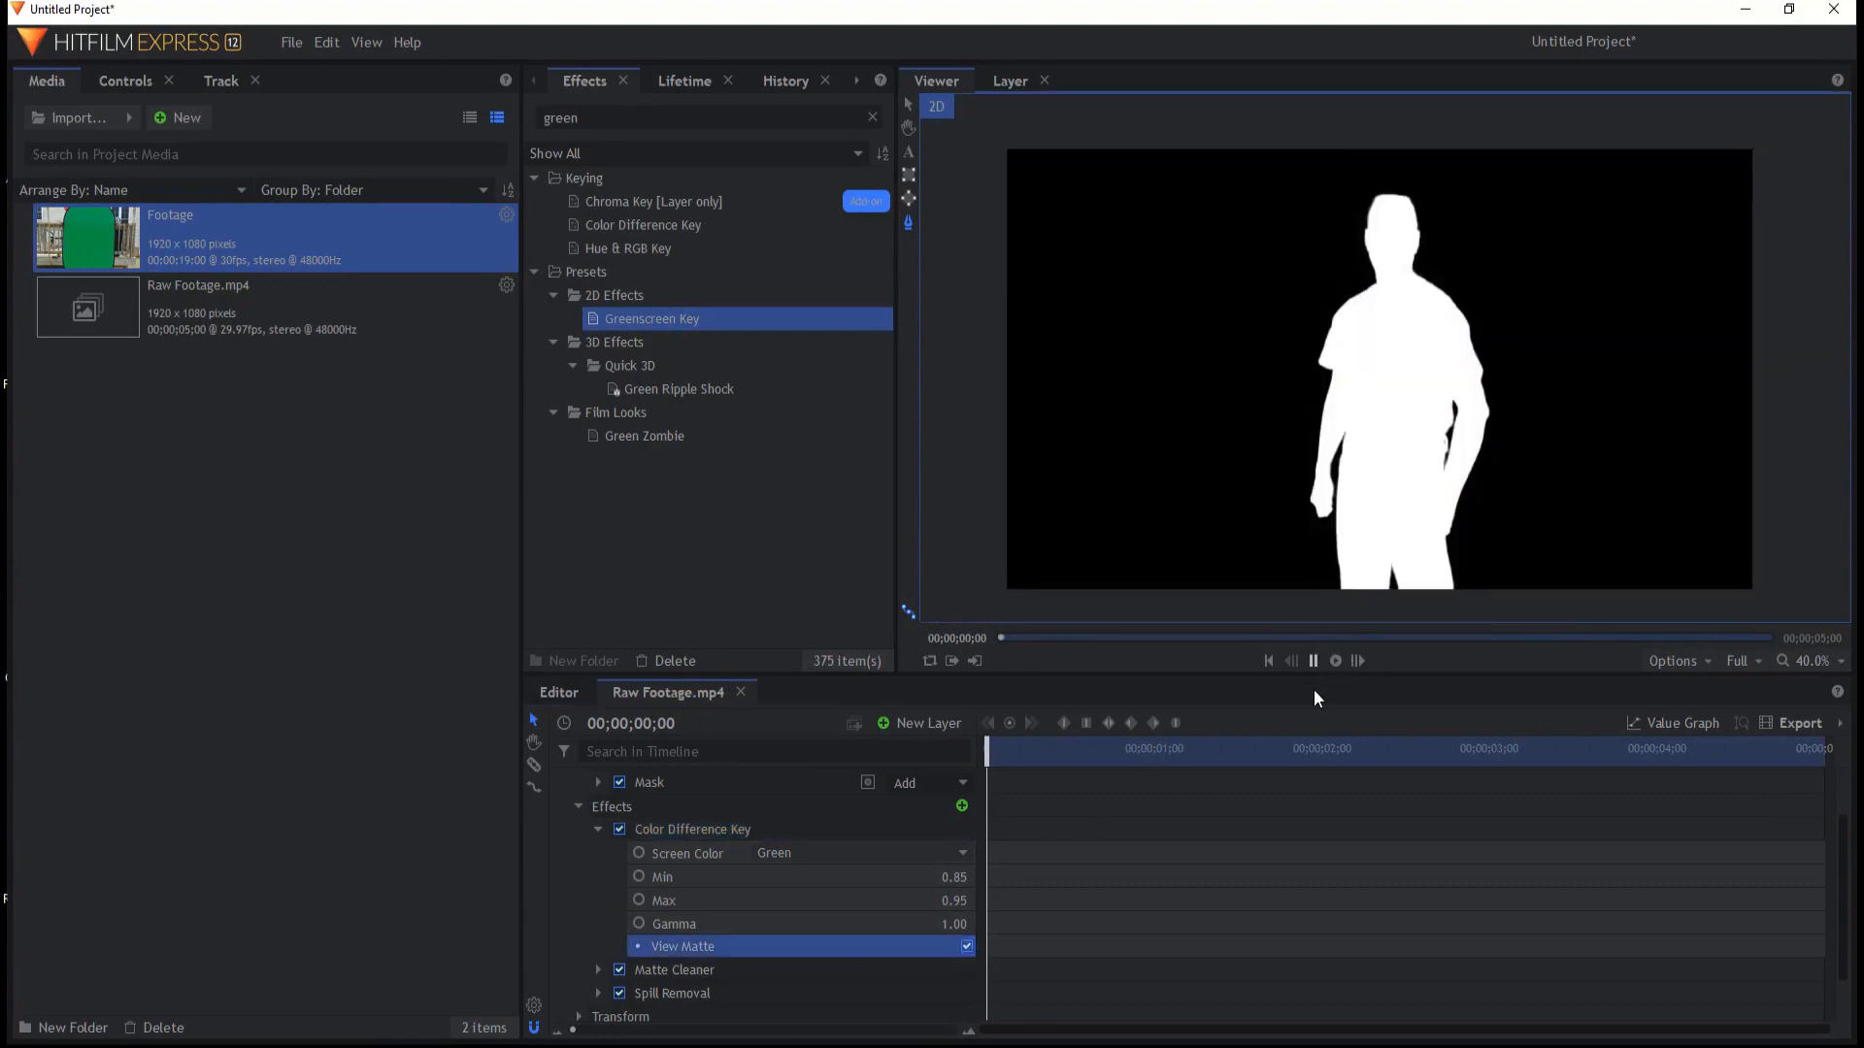
left_click(1312, 661)
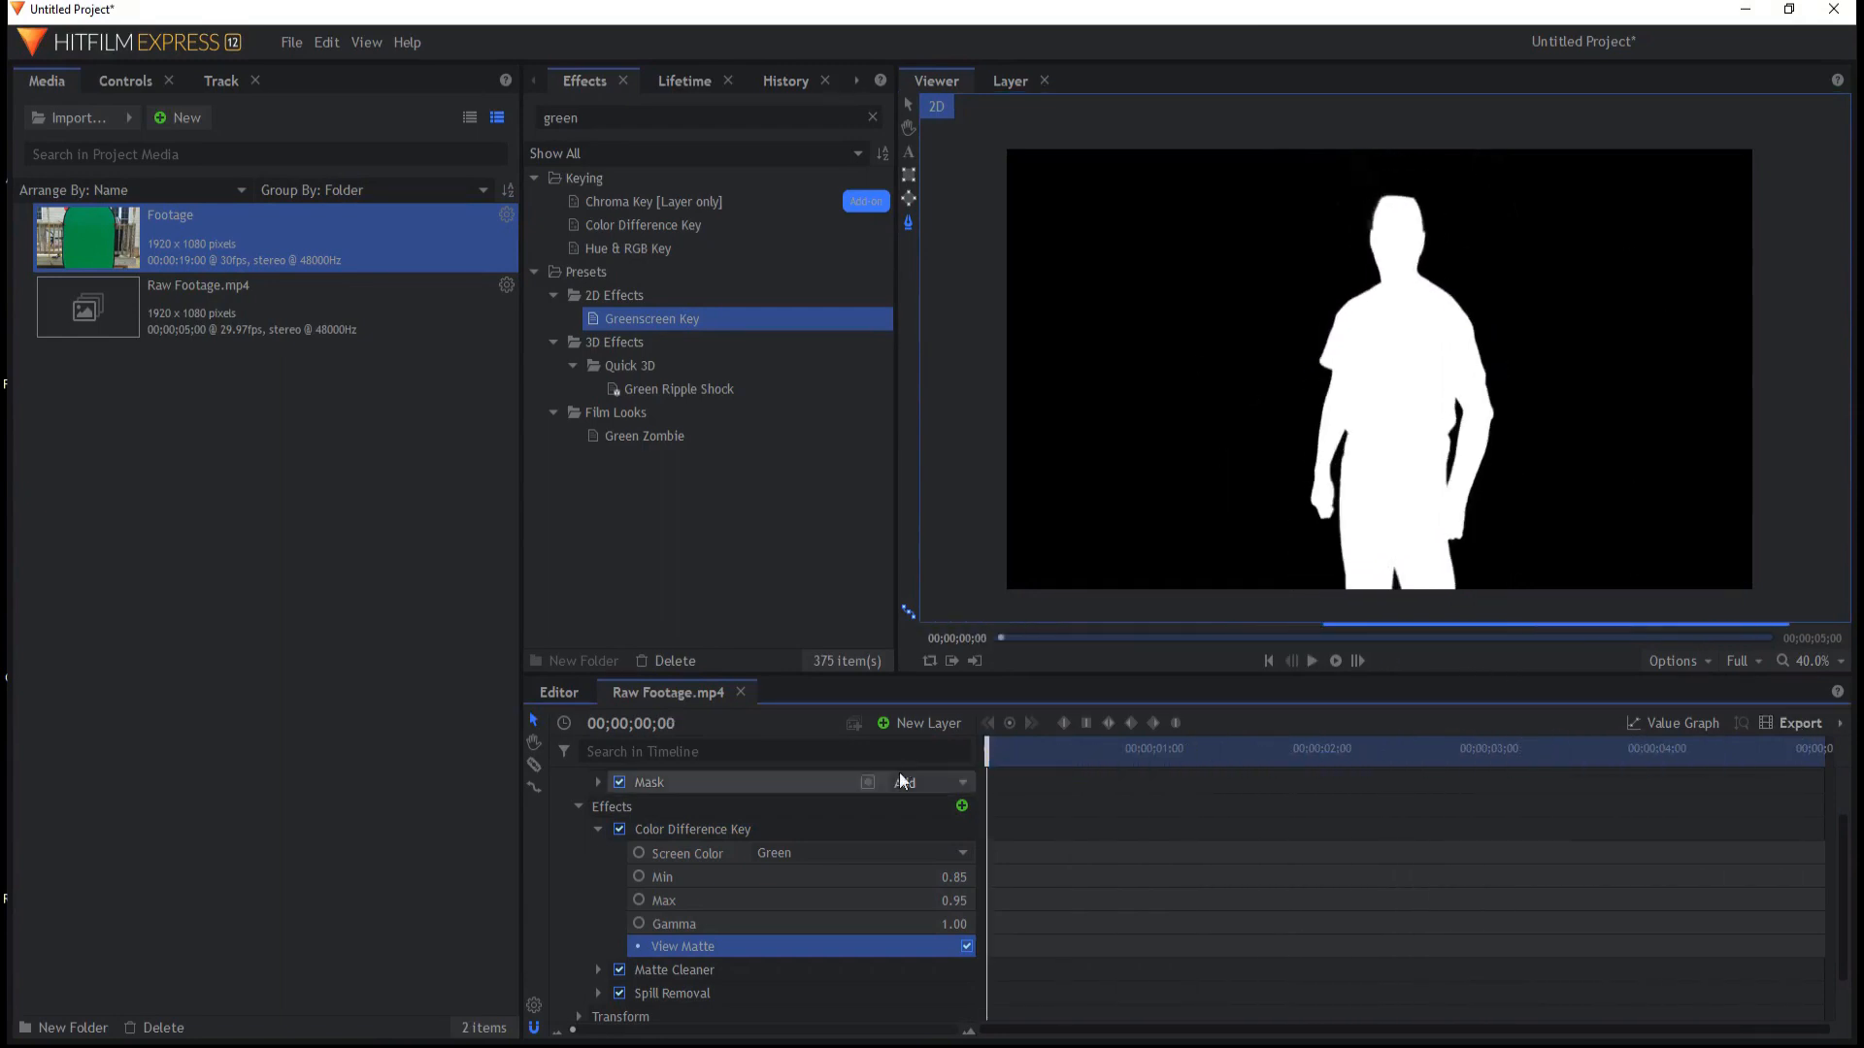
left_click(965, 946)
type("n")
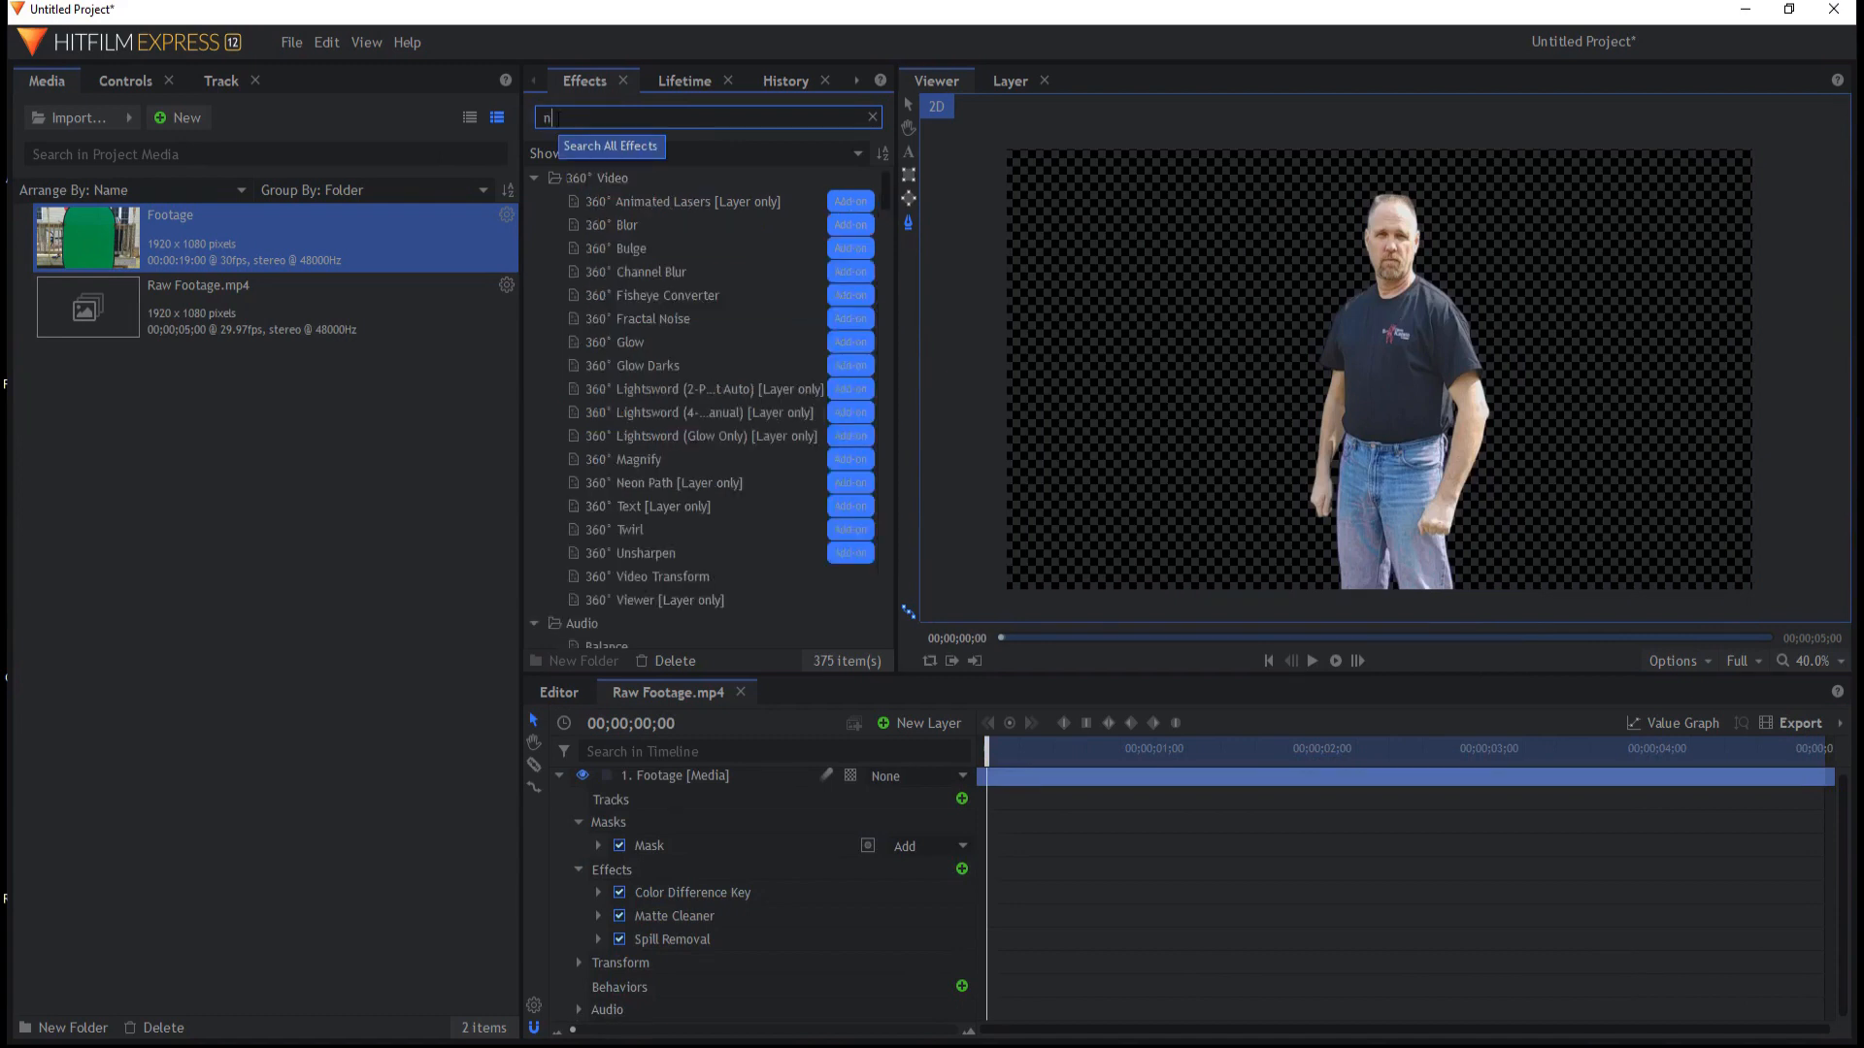
- Search 'neon', add Neon Glow to the footage and expand its settings
type("eon")
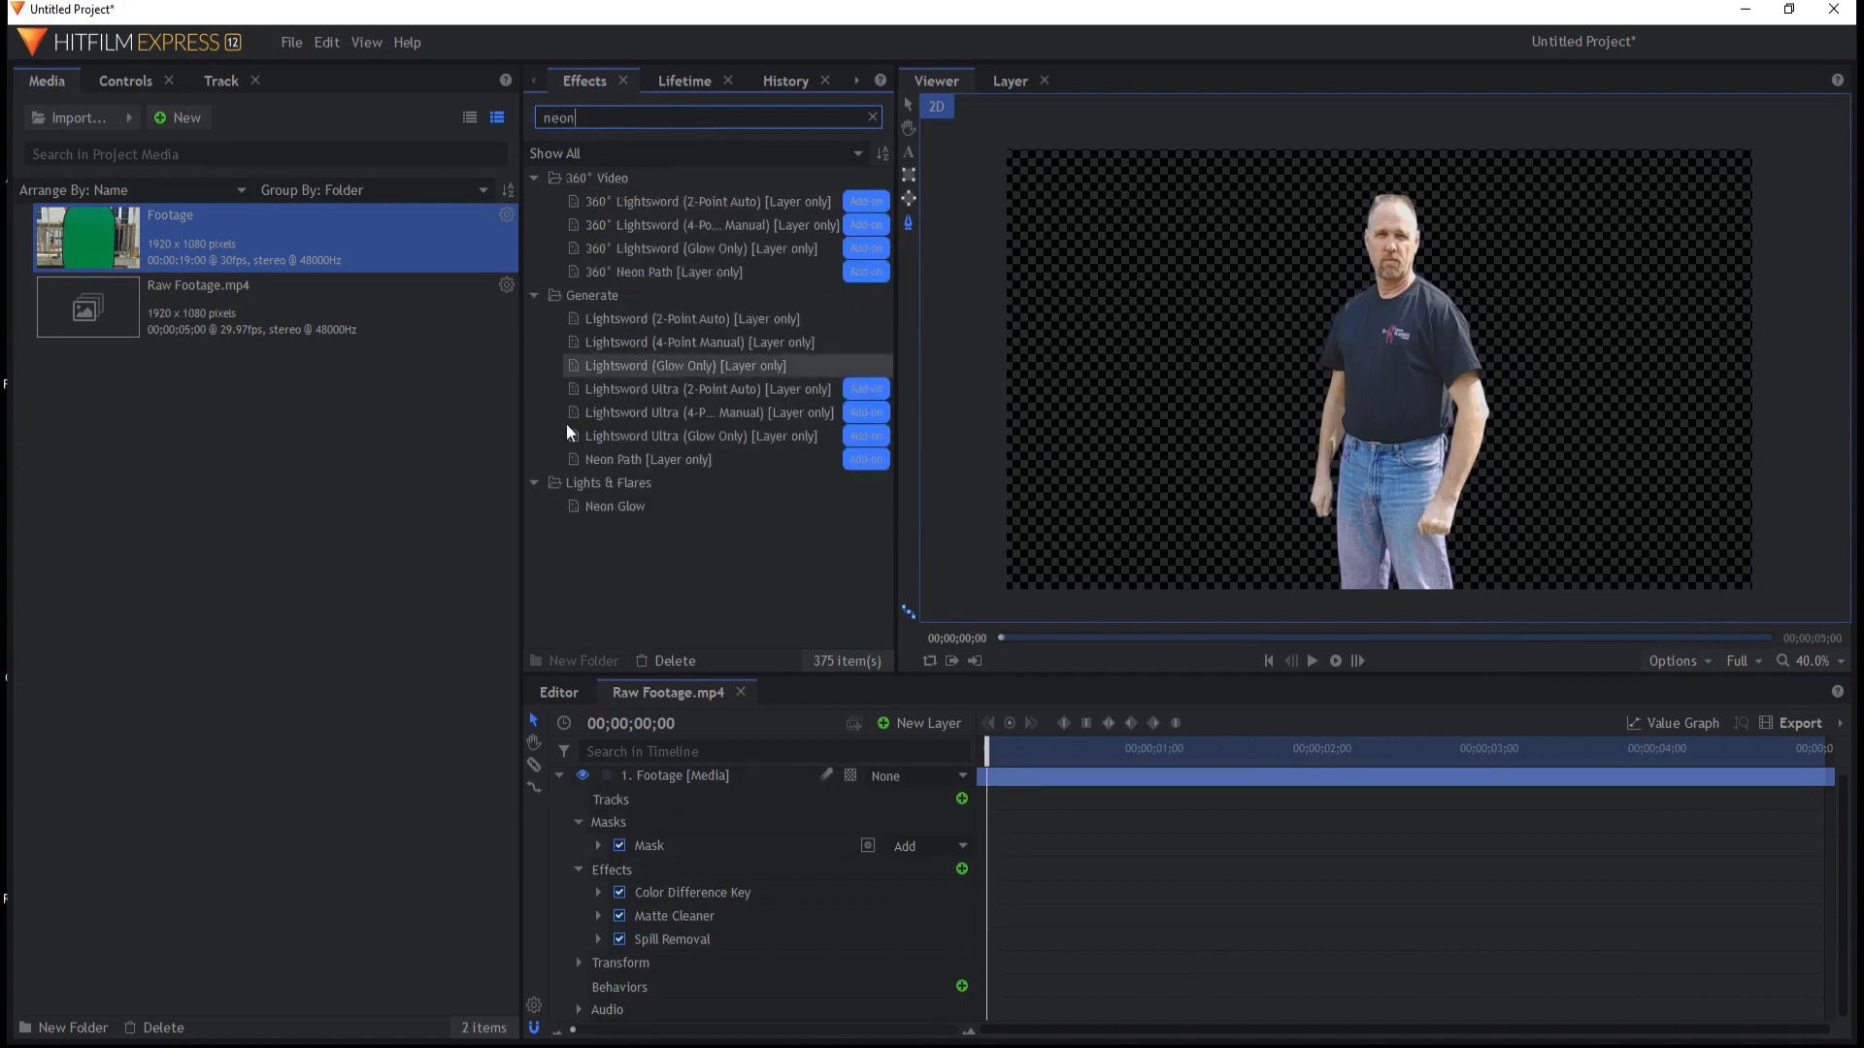
left_click(614, 506)
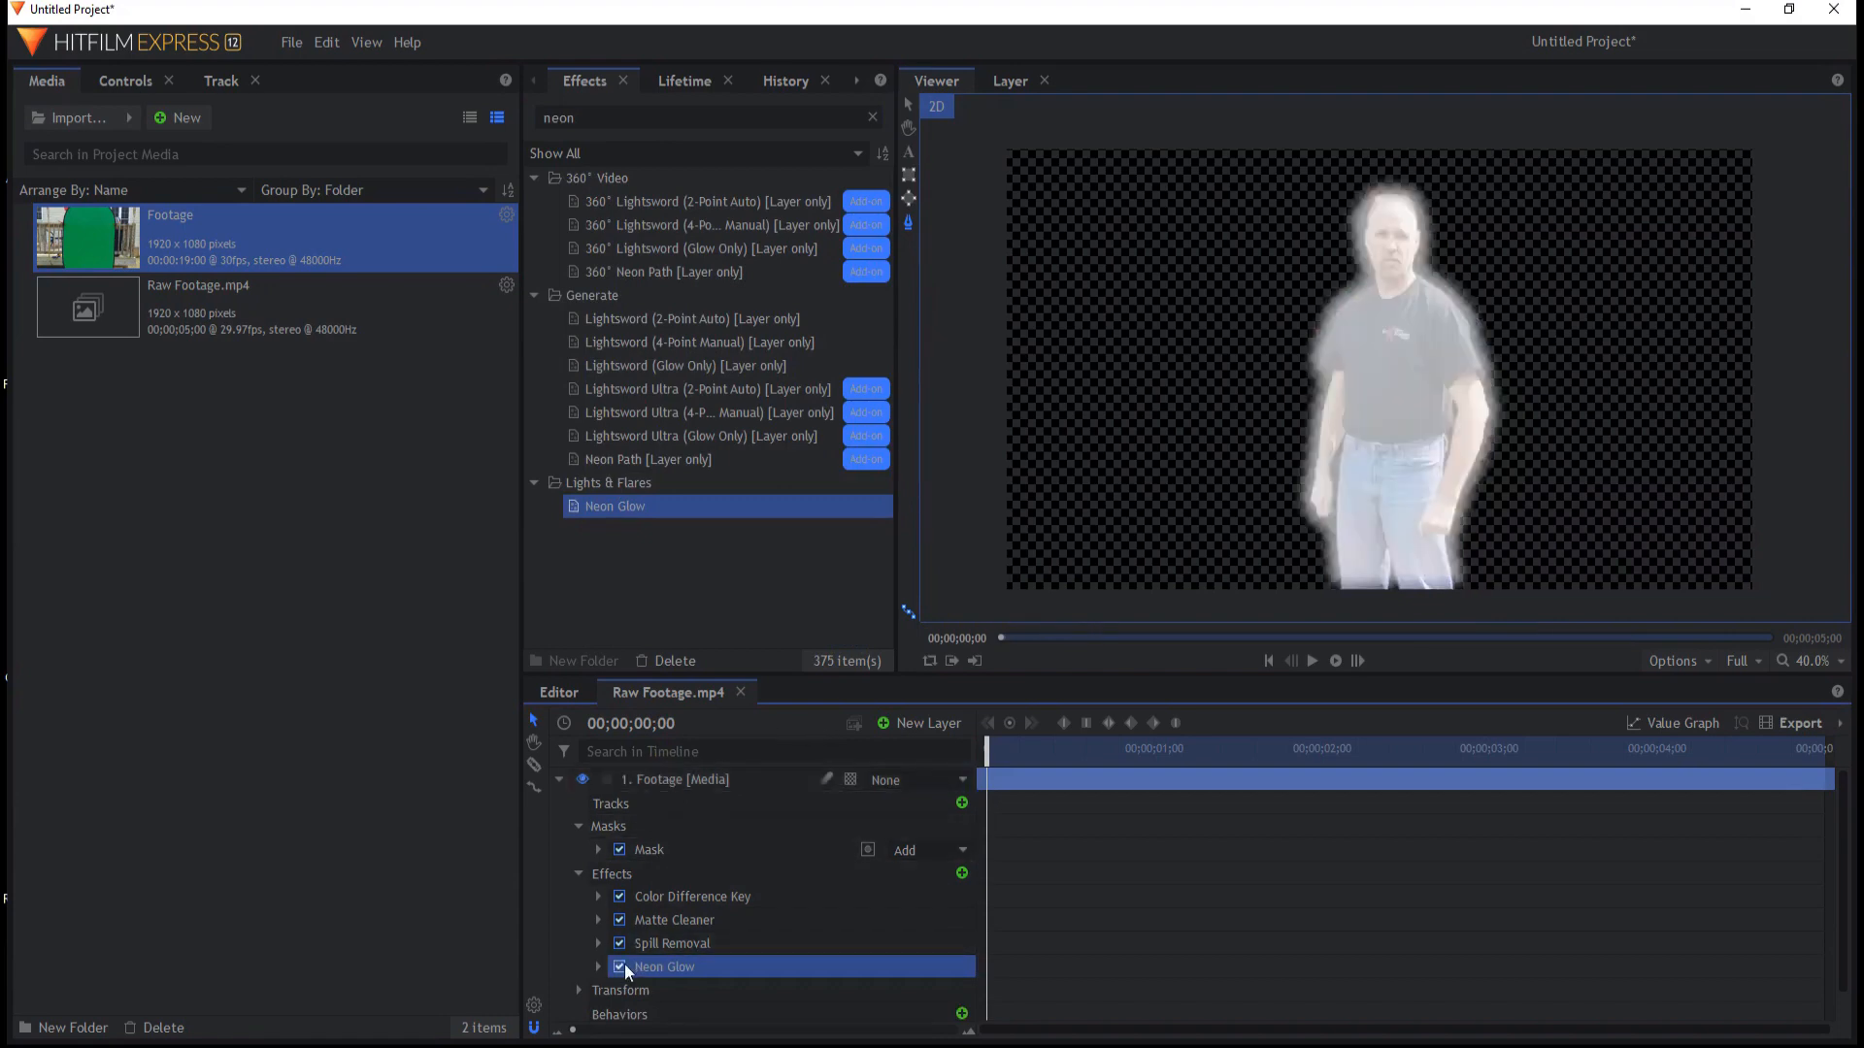
left_click(598, 967)
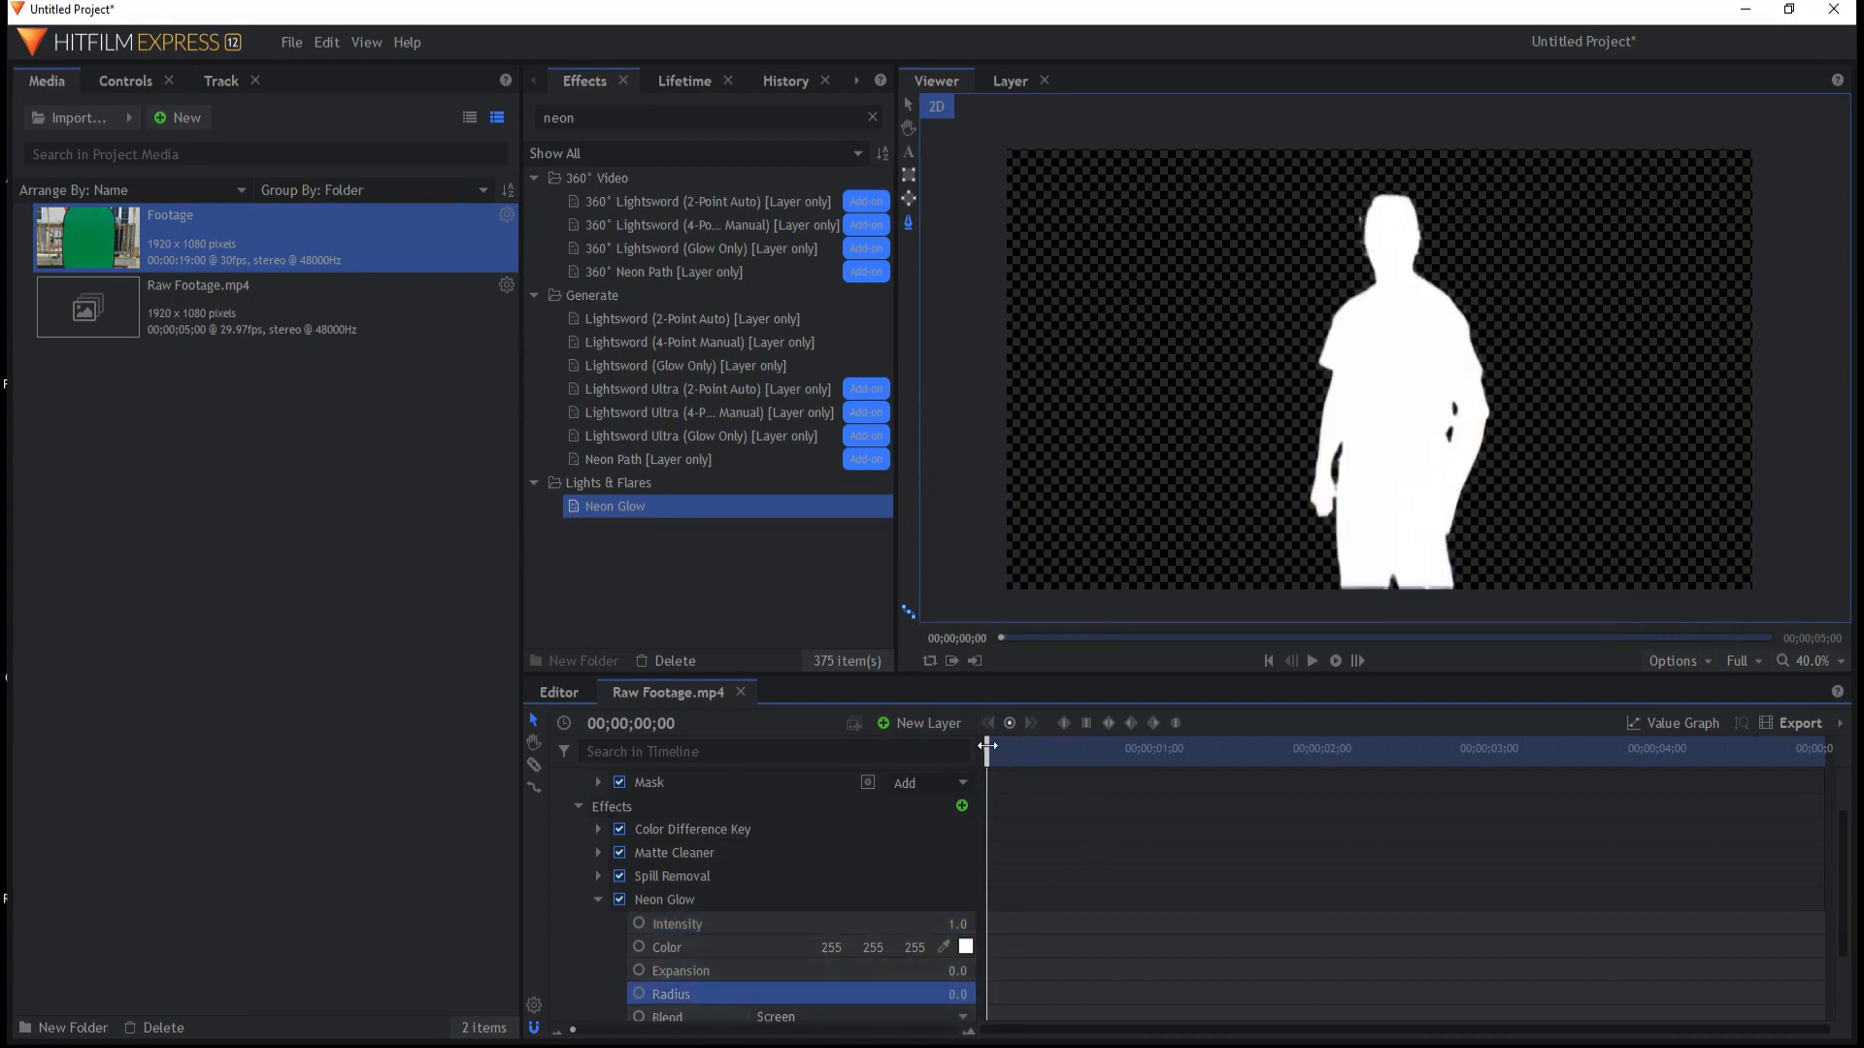
left_click_drag(989, 748, 1081, 748)
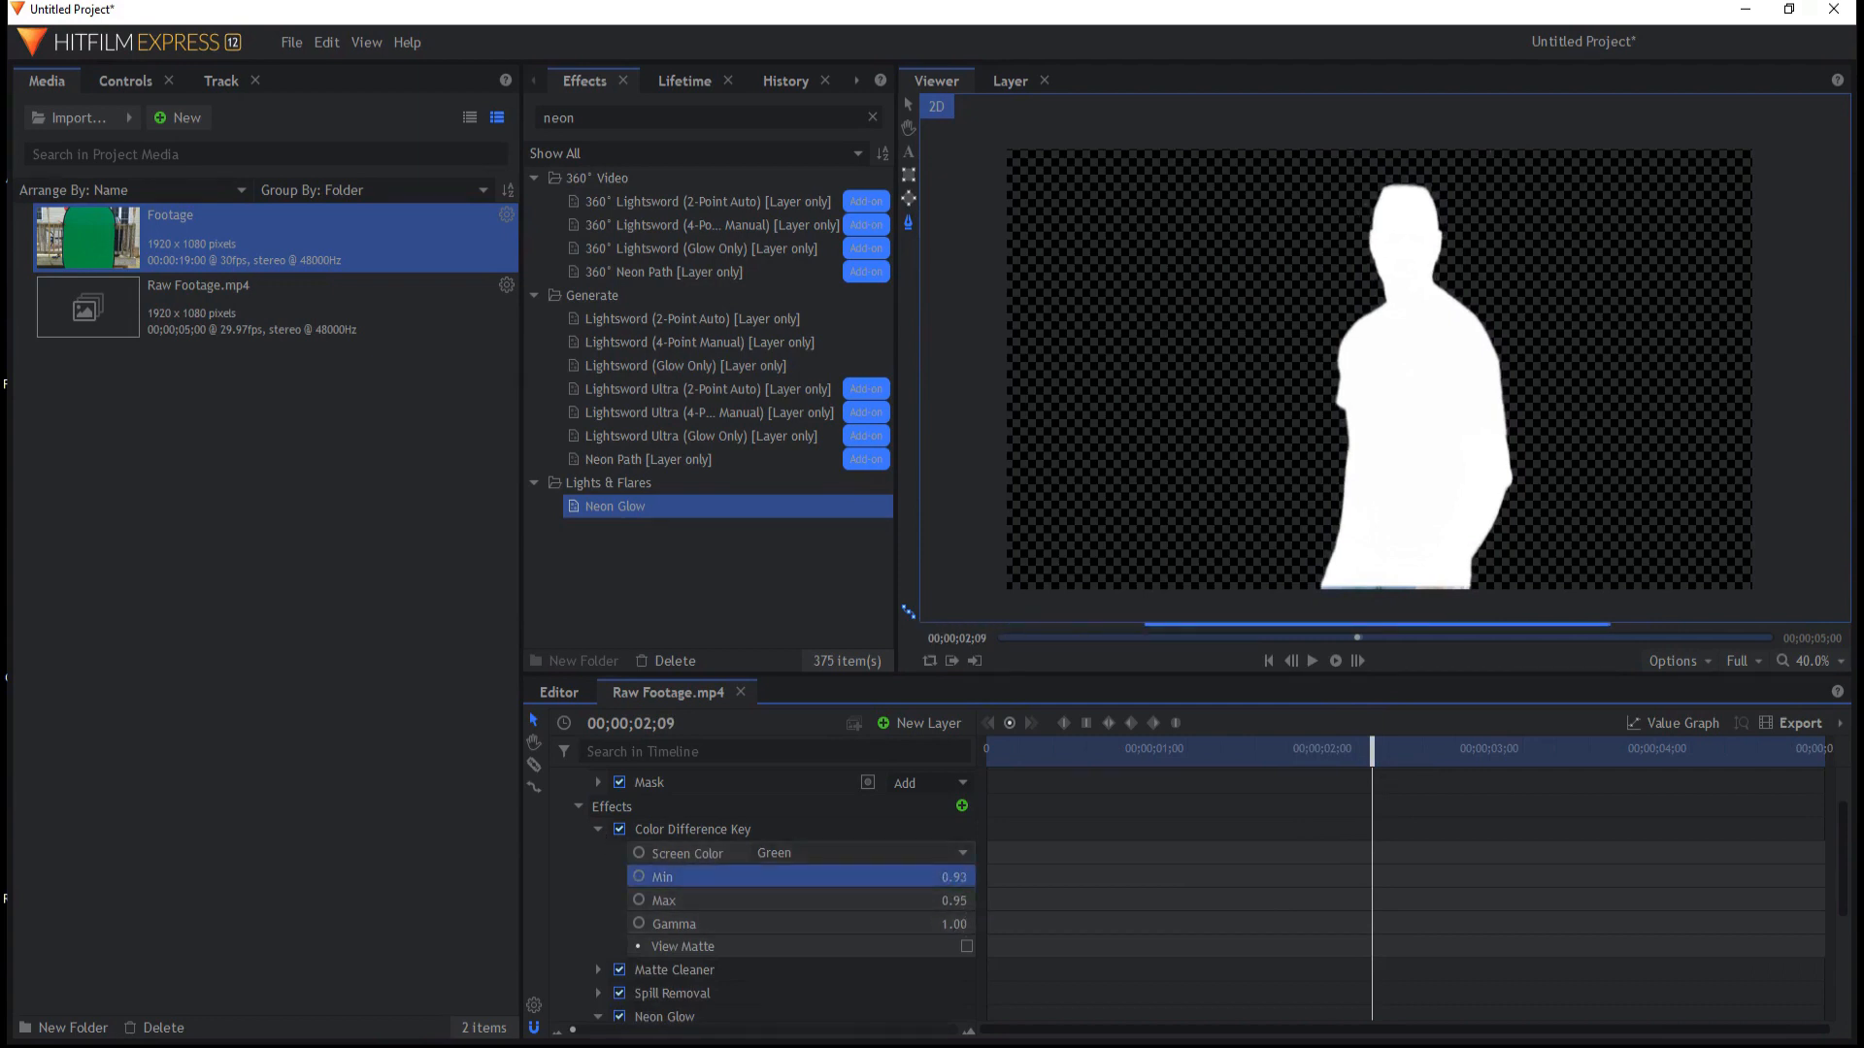
- Scrub to later frames to verify the tightened matte, then restore the colour view
left_click_drag(1371, 748, 1428, 748)
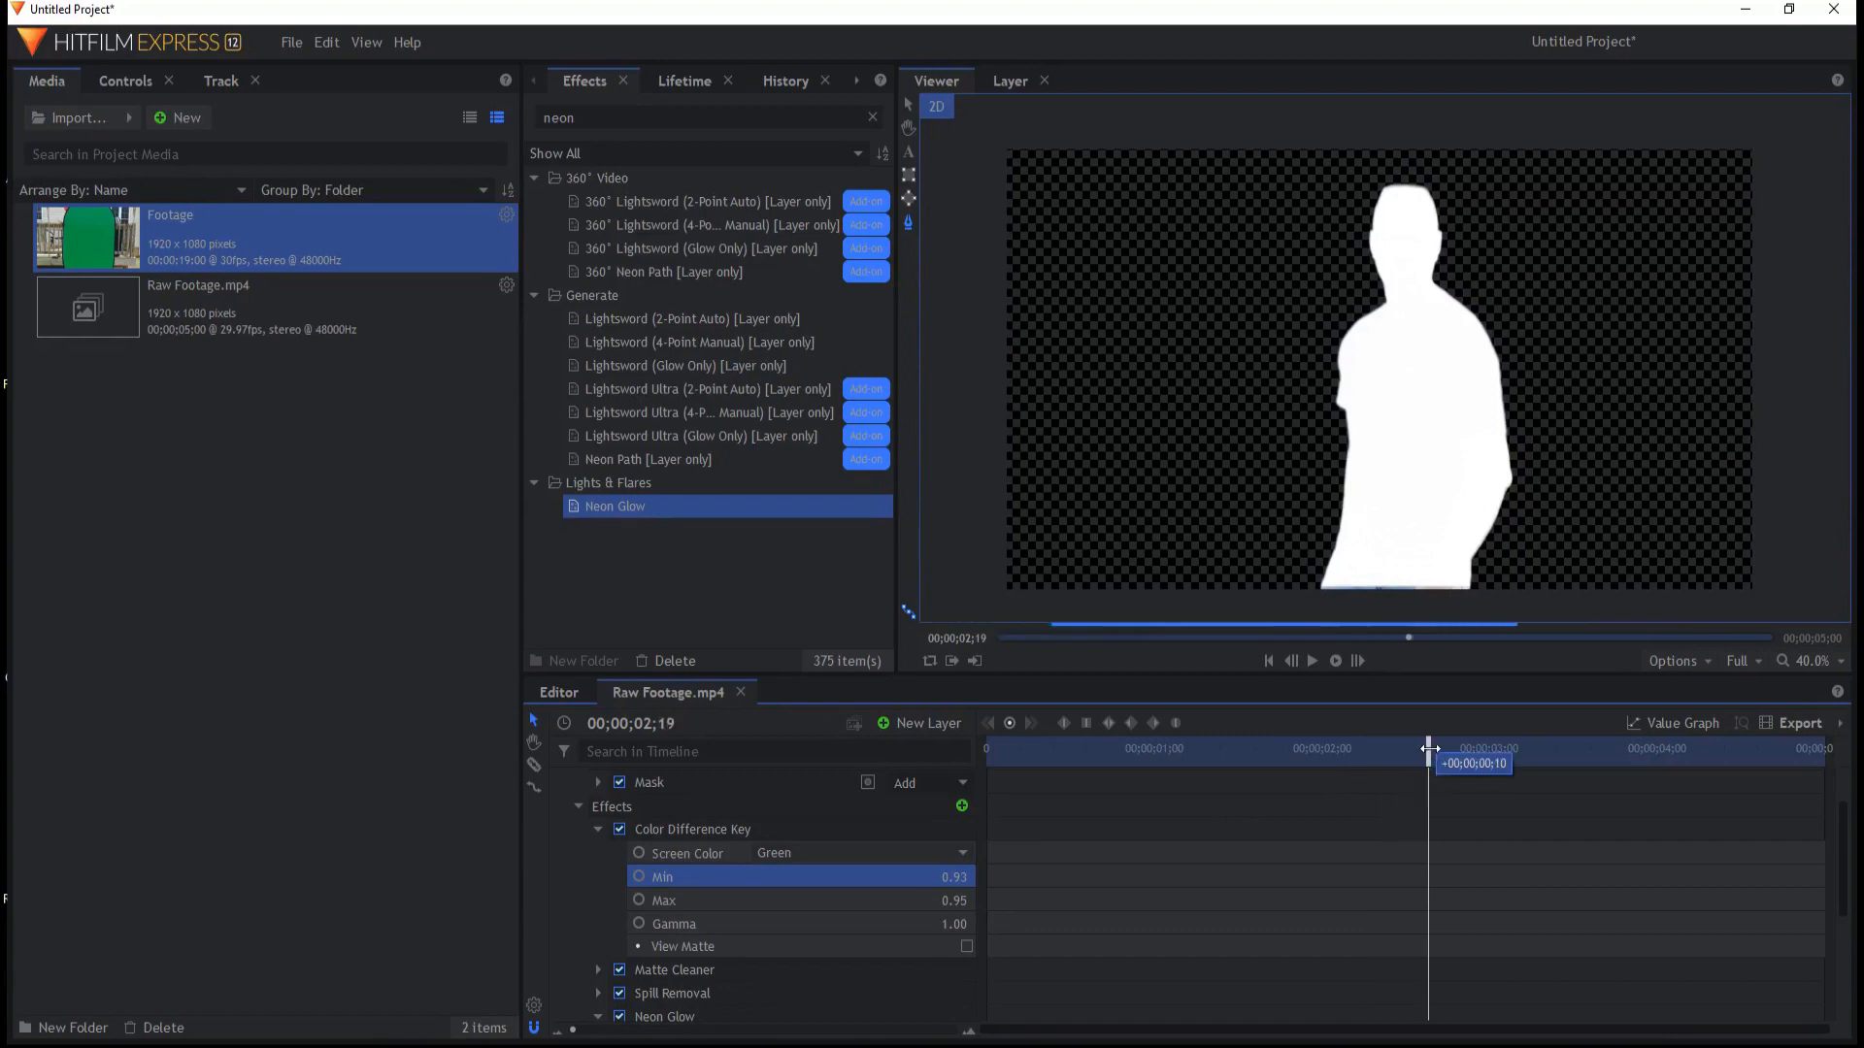
left_click_drag(1427, 748, 1472, 748)
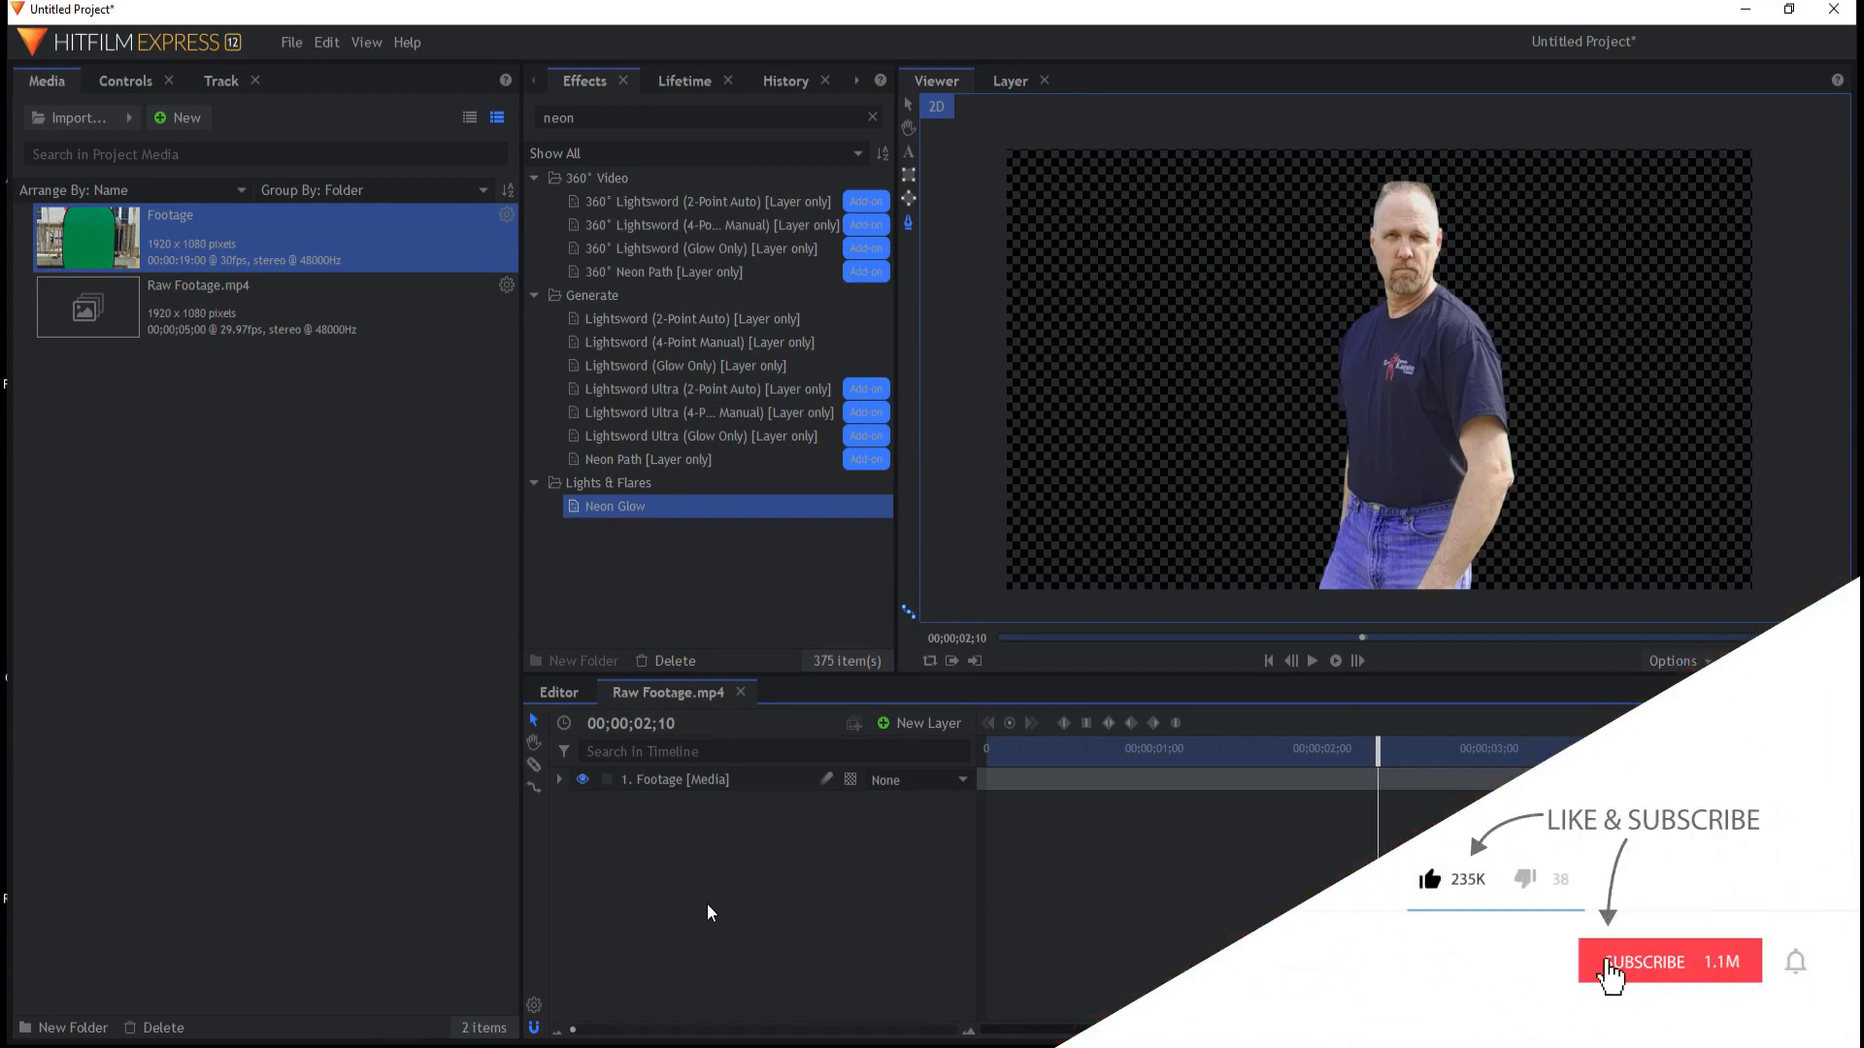
left_click(1619, 962)
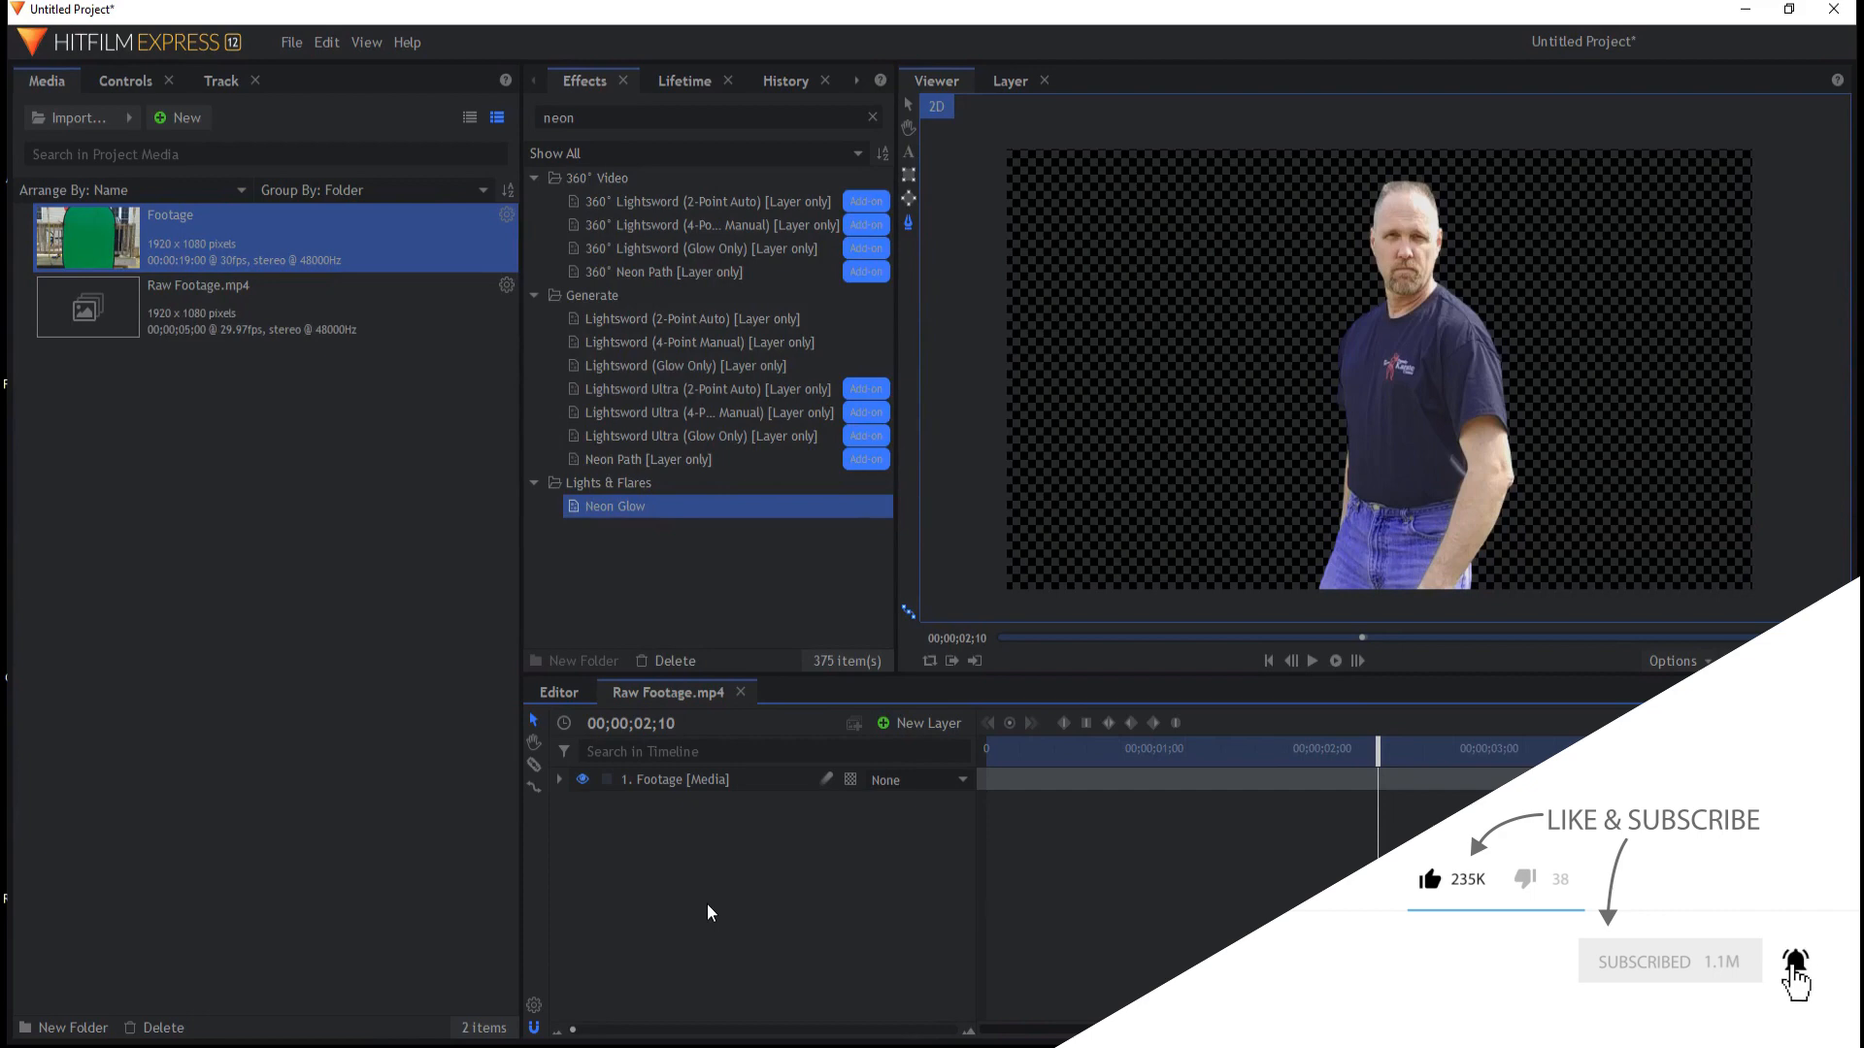